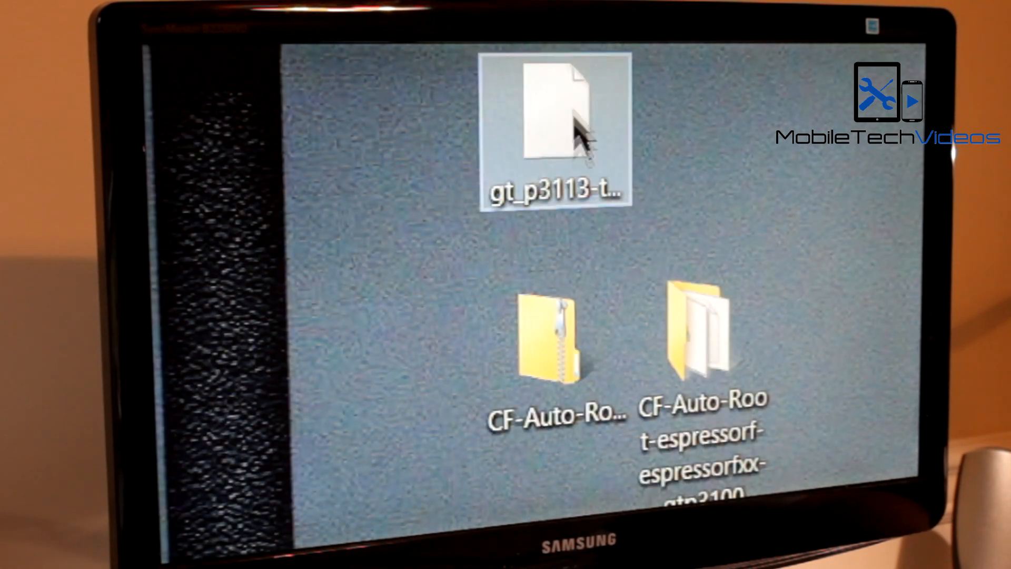
{"action": "mouse_move", "coordinate": [564, 136]}
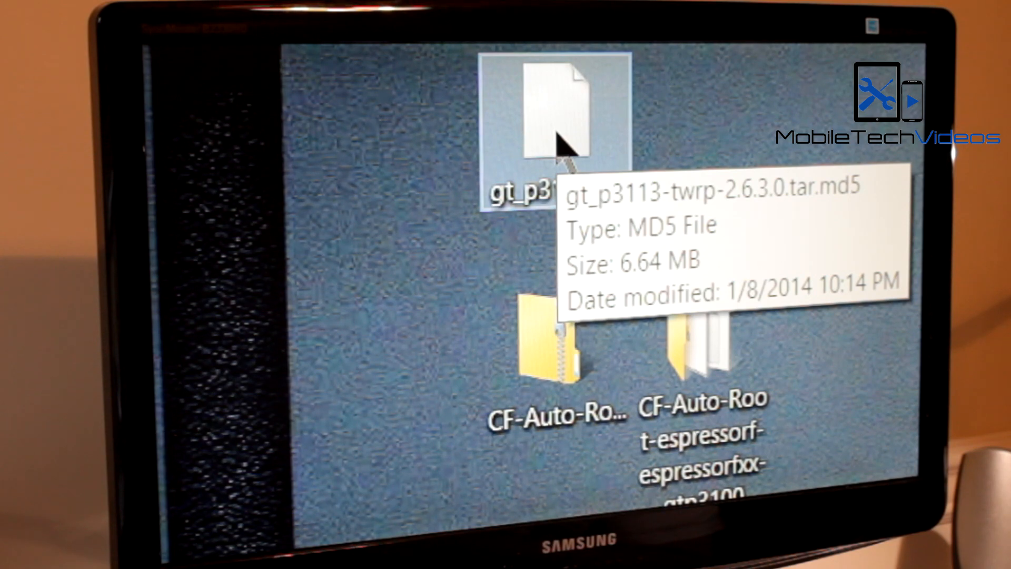
{"action": "mouse_move", "coordinate": [664, 161]}
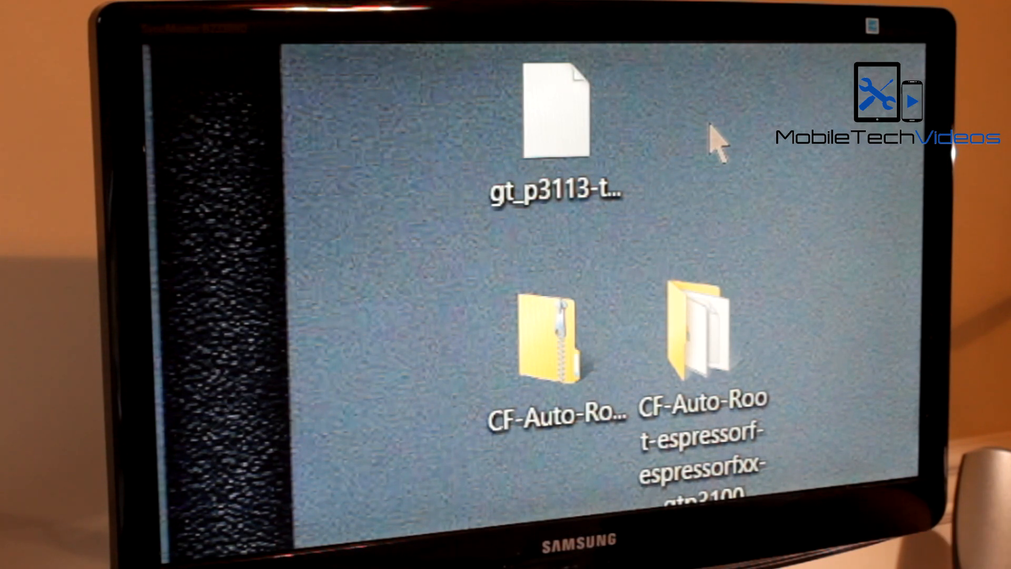
Show the extracted CF-Auto-Root folder listing the CF-Auto-Root tar.md5 and Odin3-v1.85.
{"action": "left_click", "coordinate": [555, 116]}
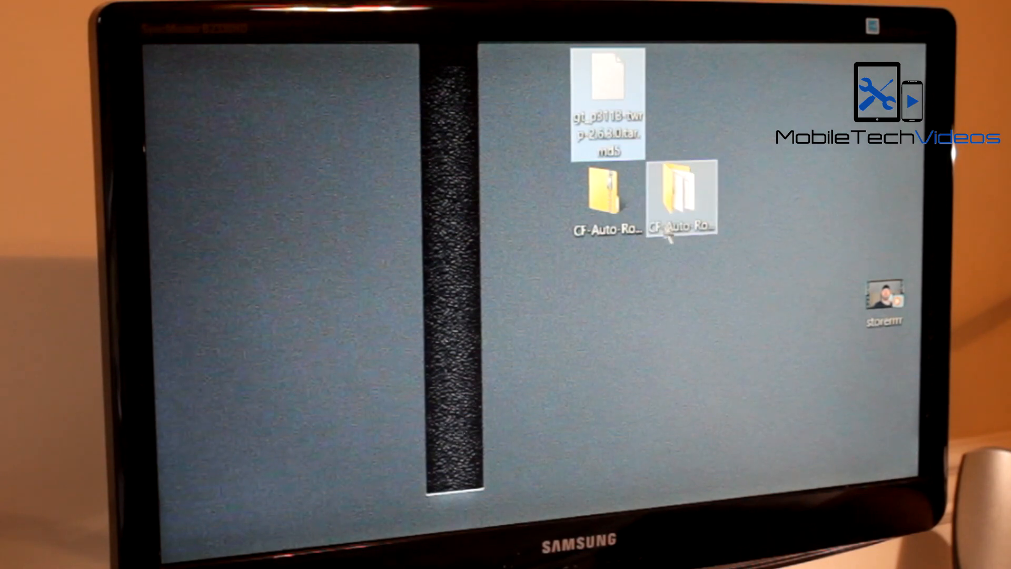
{"action": "double_click", "coordinate": [682, 197]}
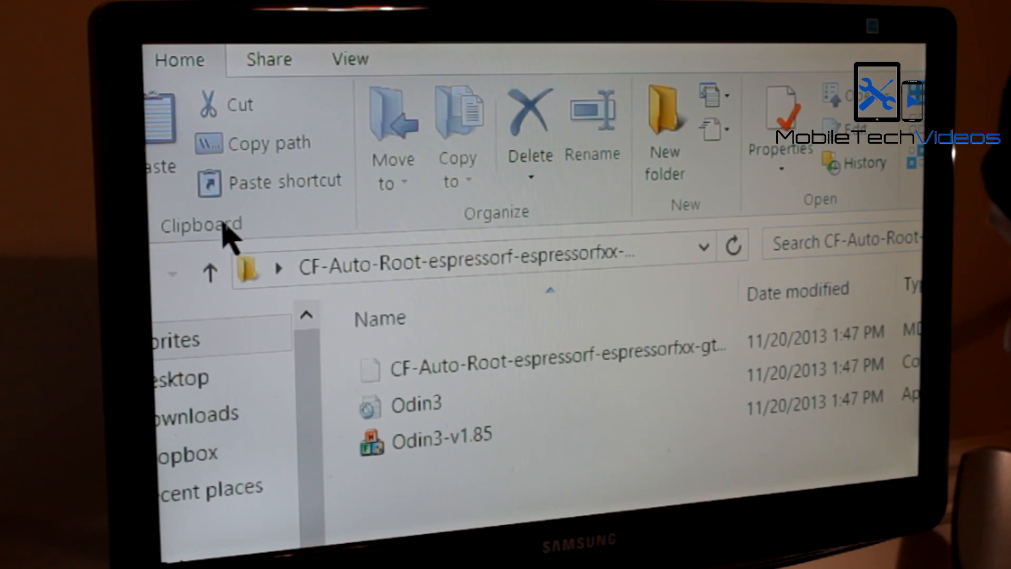
{"action": "scroll", "scroll_direction": "down", "scroll_amount": 3}
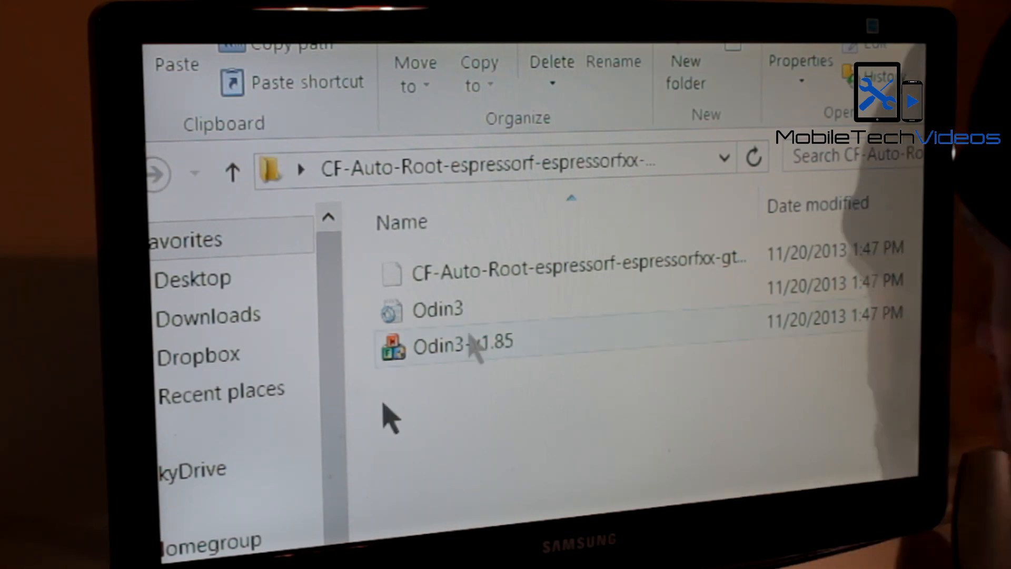
Run Odin3-v1.85 with UAC approval so the tablet shows as COM4 Added.
{"action": "double_click", "coordinate": [463, 346]}
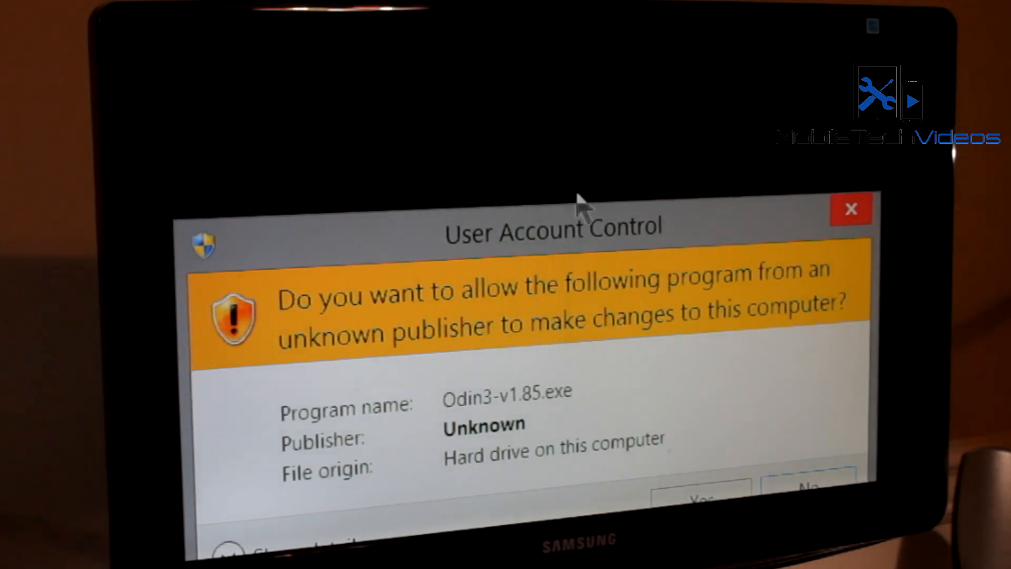
{"action": "left_click", "coordinate": [700, 500]}
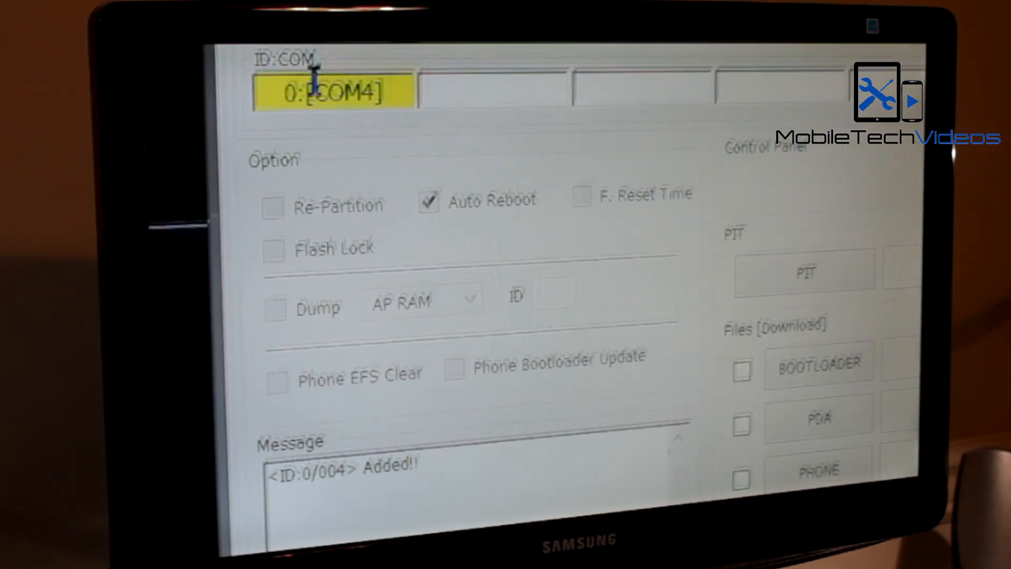
{"action": "mouse_move", "coordinate": [287, 161]}
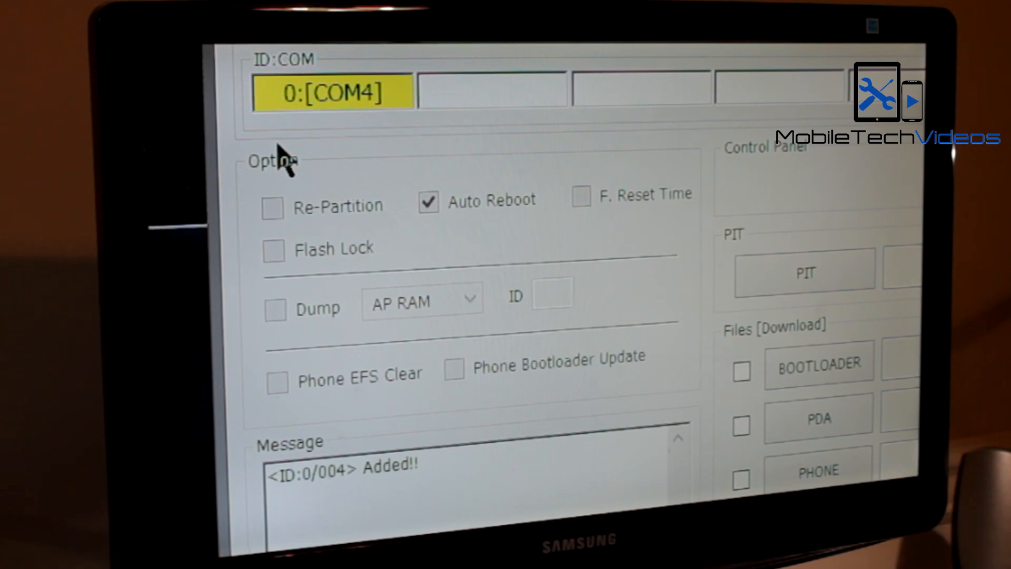
{"action": "scroll", "scroll_direction": "down", "scroll_amount": 3}
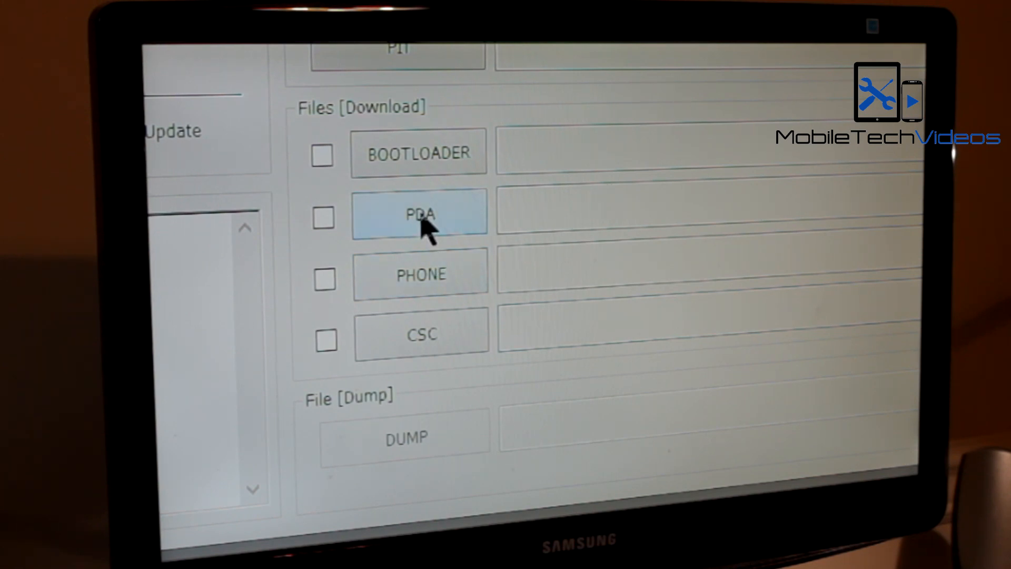
Load the CF-Auto-Root tar.md5 as the PDA file and flash it to the tablet.
{"action": "left_click", "coordinate": [419, 214]}
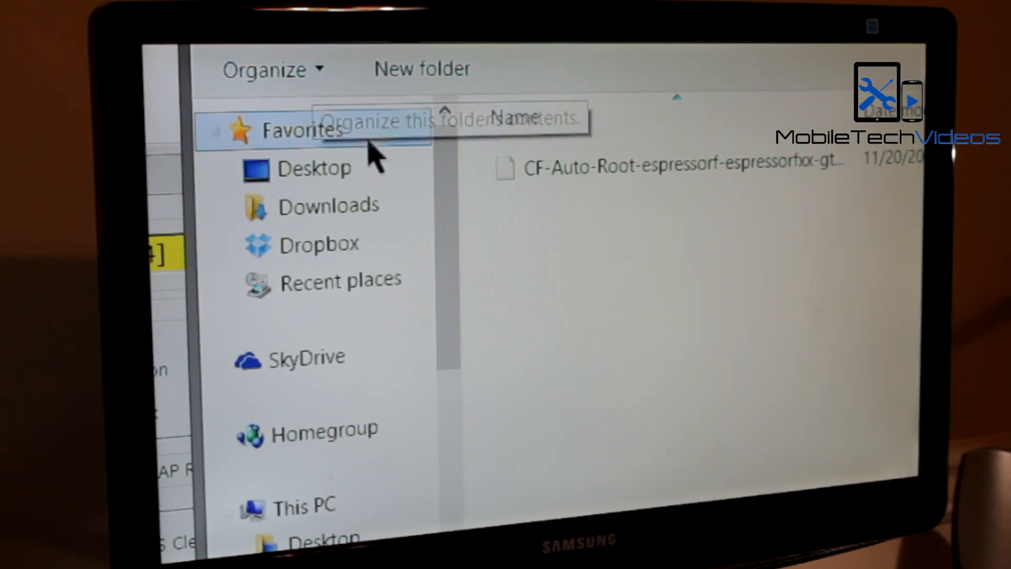
{"action": "mouse_move", "coordinate": [455, 223]}
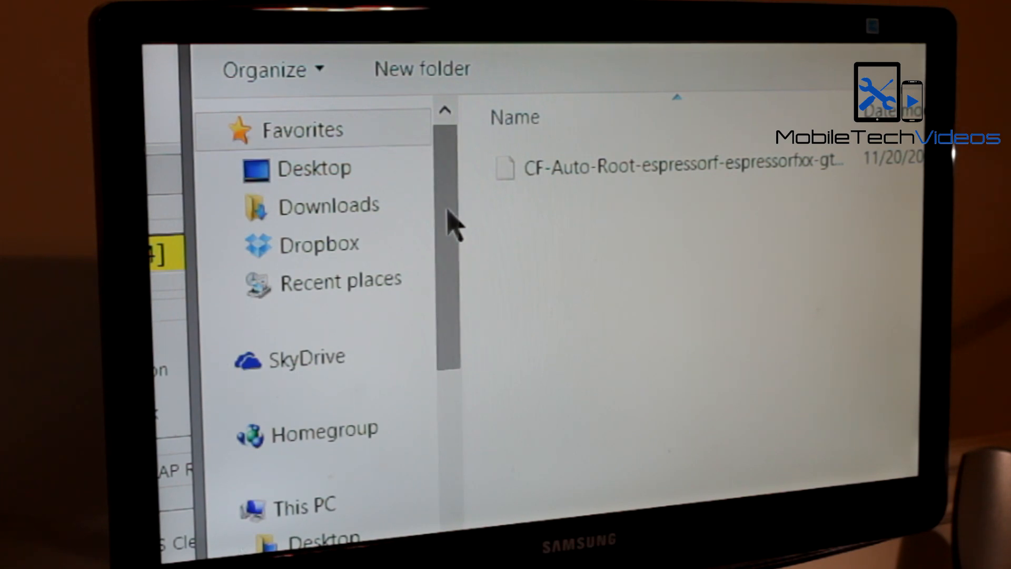
{"action": "left_click", "coordinate": [671, 164]}
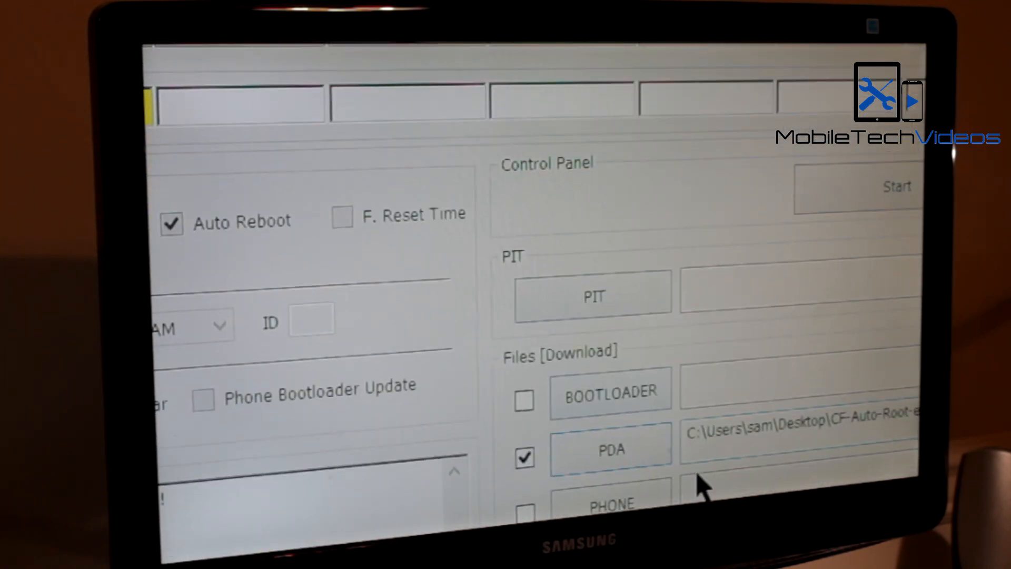
{"action": "scroll", "scroll_direction": "down", "scroll_amount": 3}
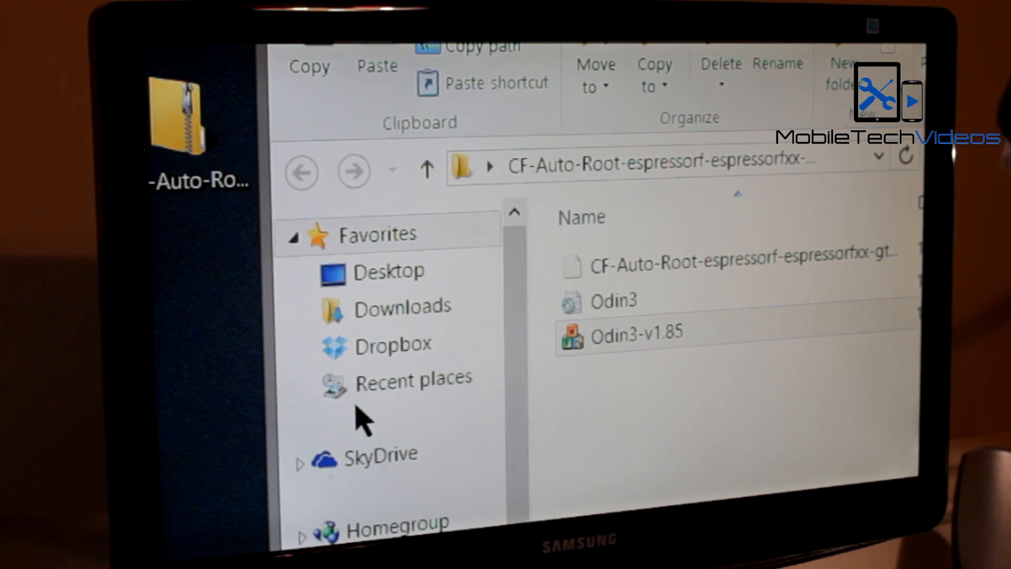
Relaunch Odin3-v1.85 and browse the Desktop for the TWRP recovery file.
{"action": "left_click", "coordinate": [617, 332]}
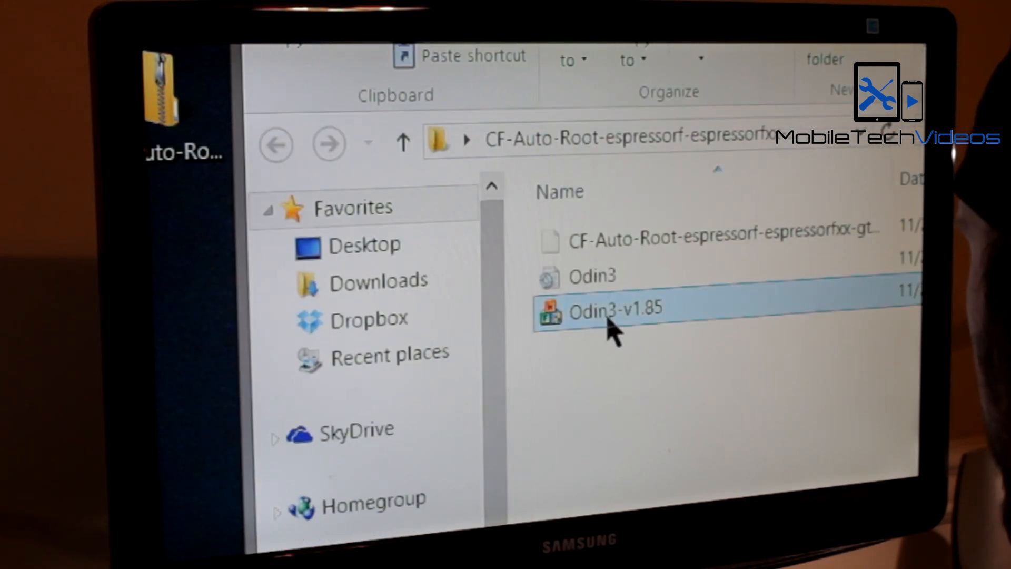
{"action": "double_click", "coordinate": [615, 312]}
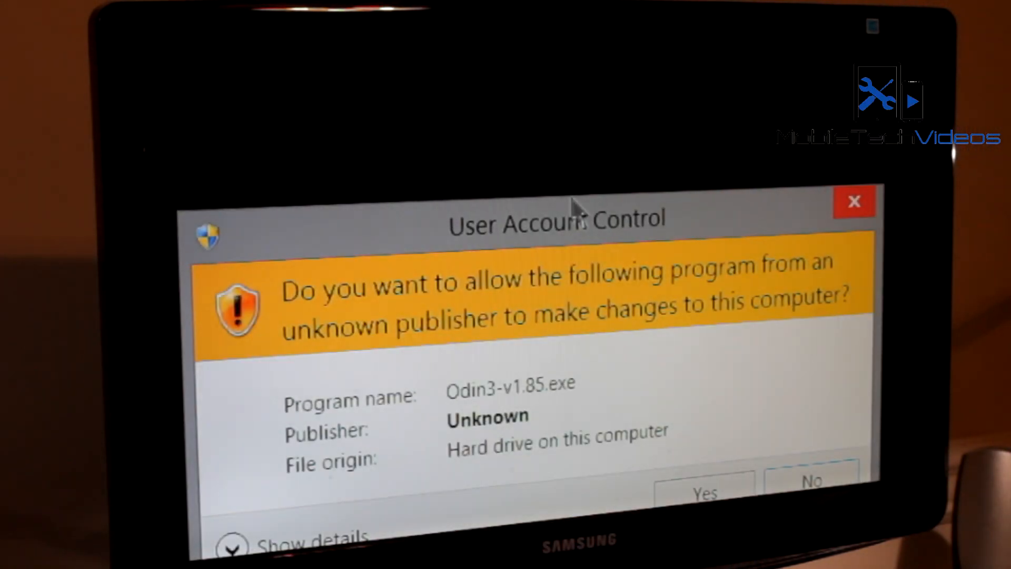
{"action": "left_click", "coordinate": [704, 492]}
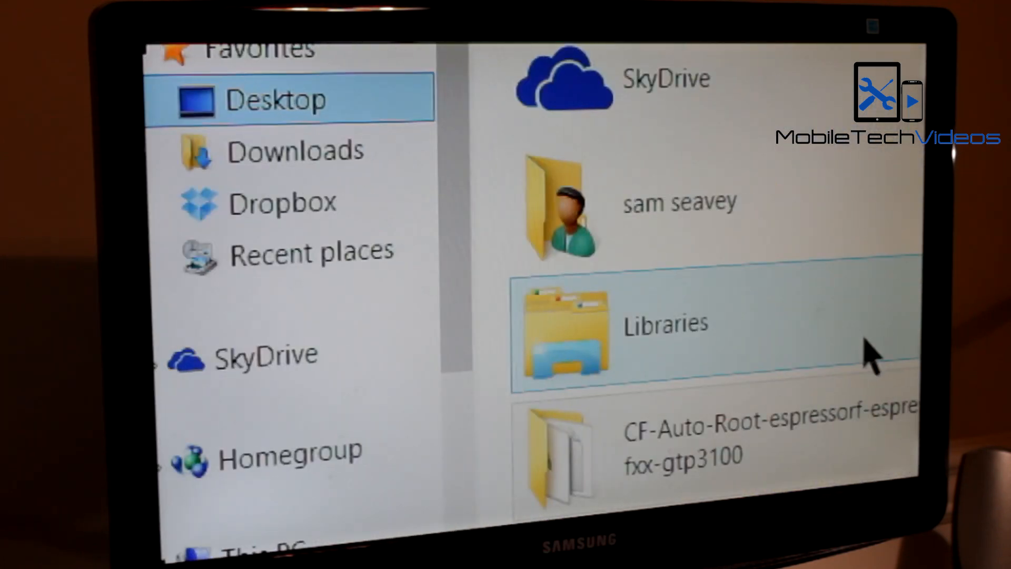
{"action": "scroll", "scroll_direction": "down", "scroll_amount": 3}
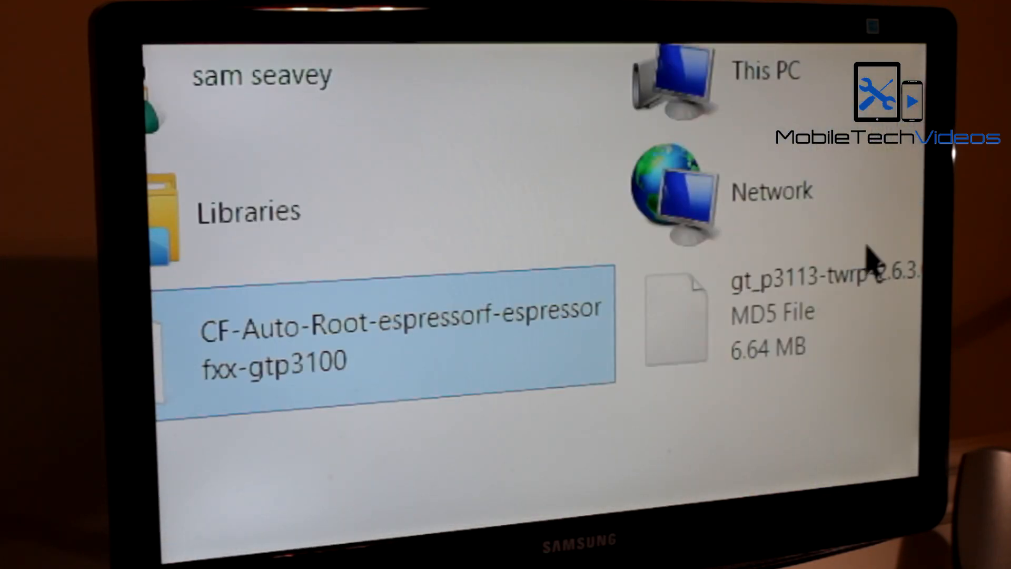